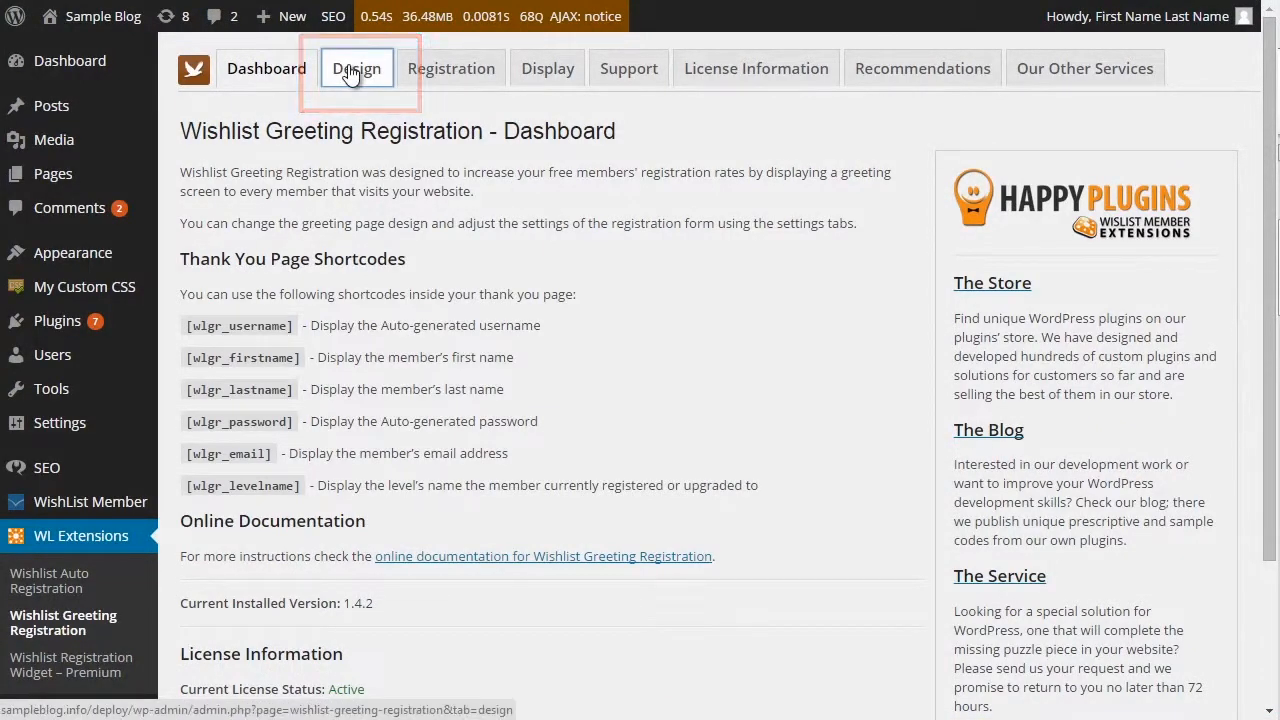
Switch to the Design settings showing gradient colours, logo image and tagline fields
left_click(356, 68)
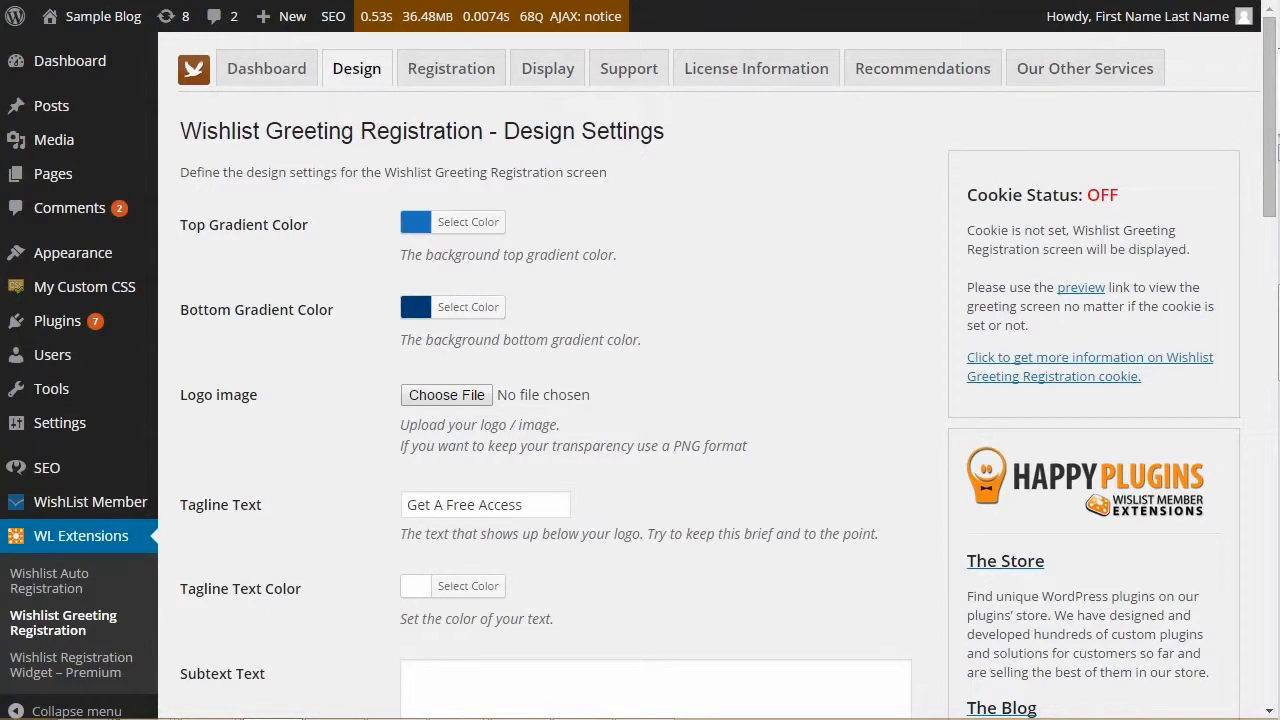
scroll("down", 3)
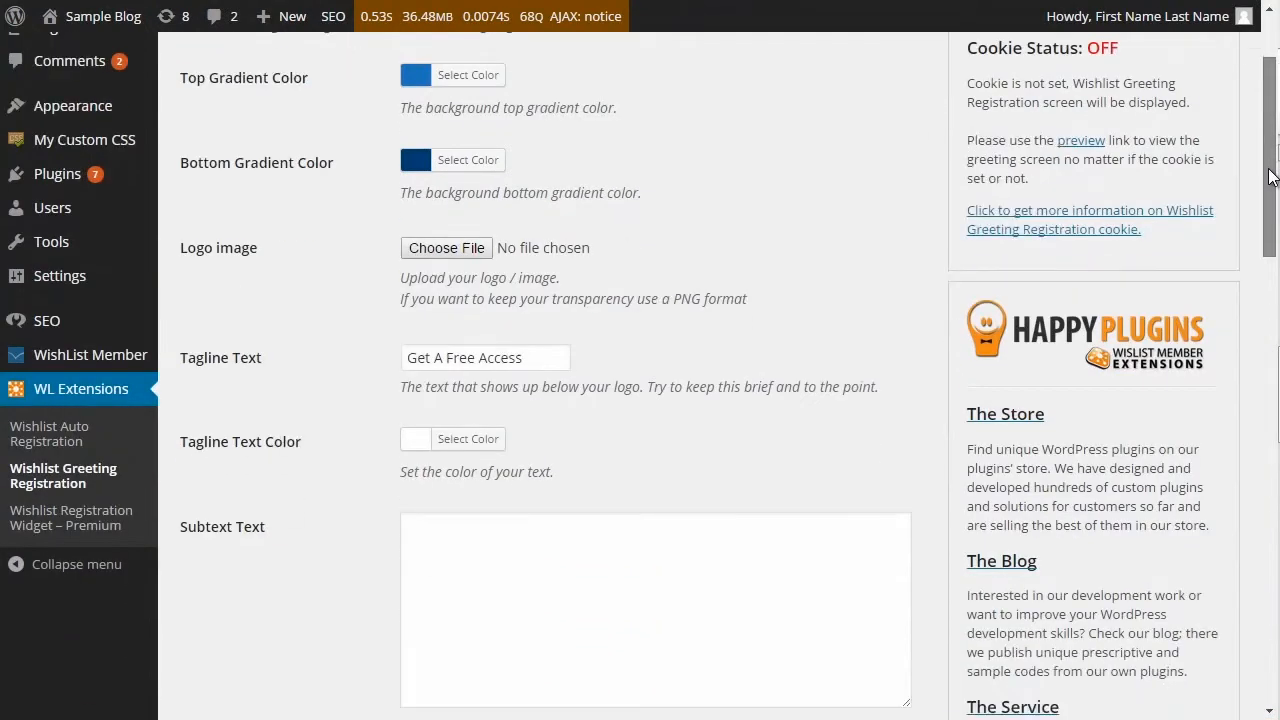
scroll("down", 3)
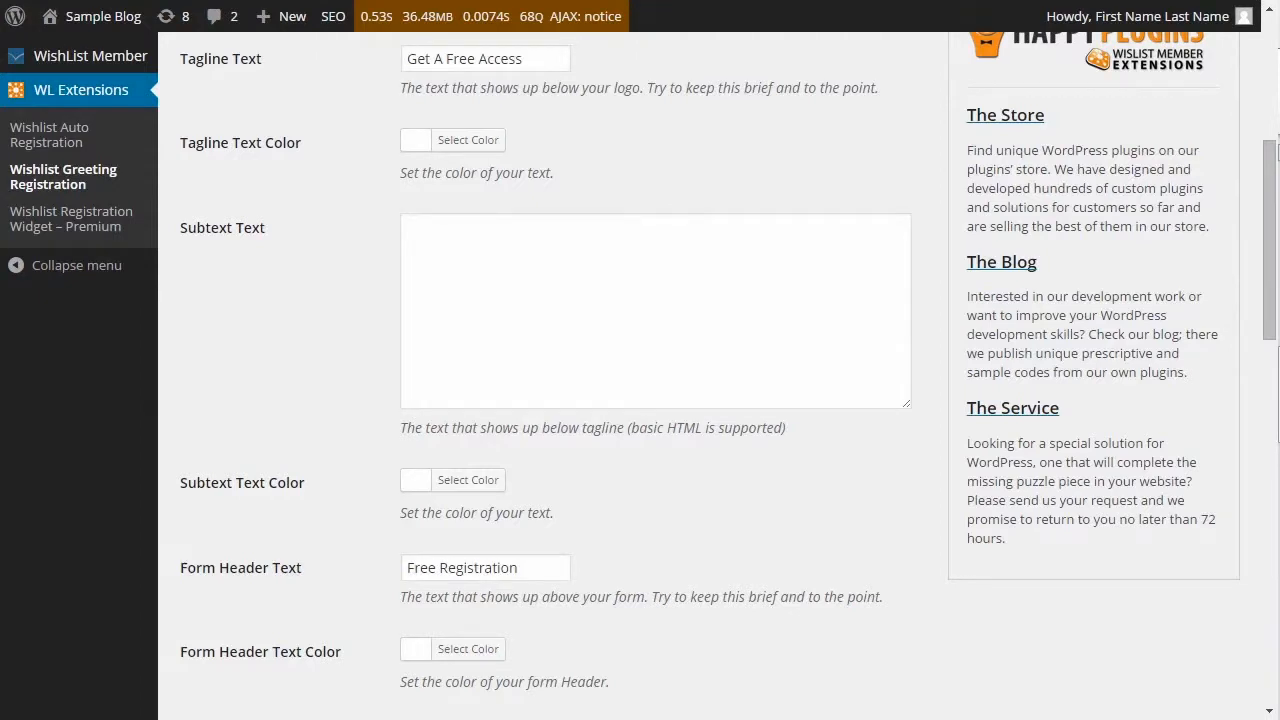
scroll("down", 3)
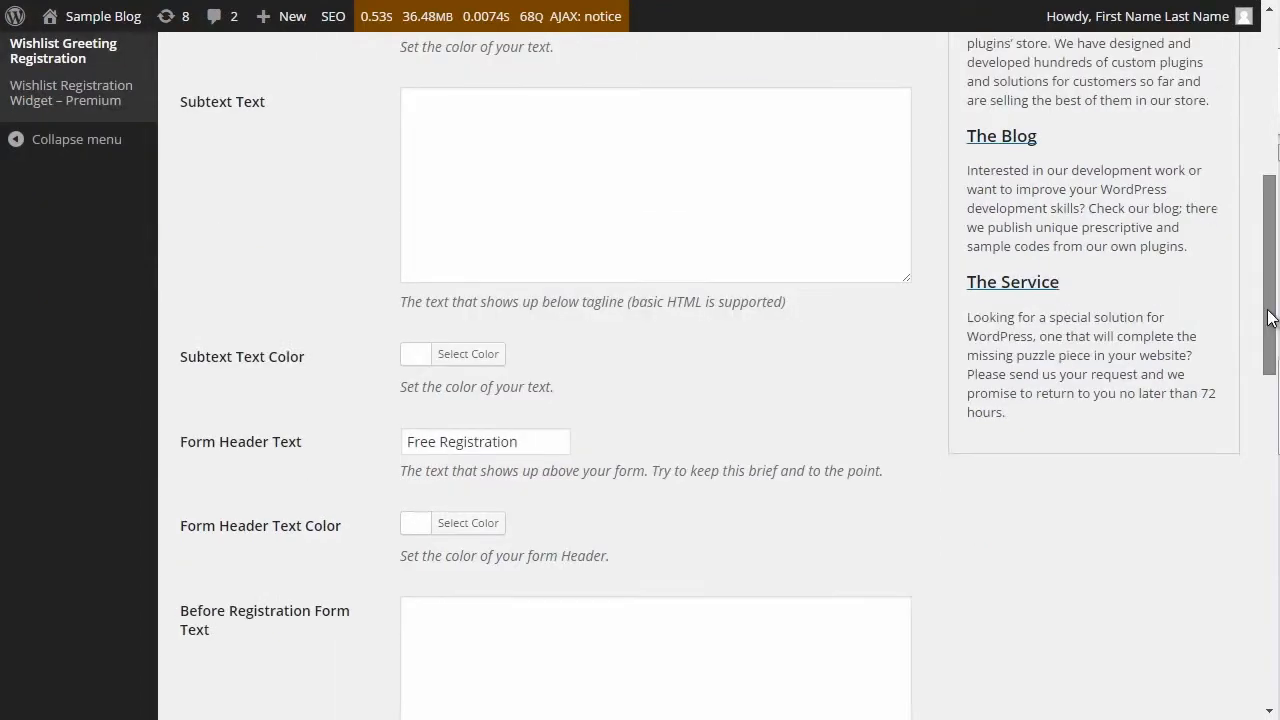
scroll("down", 3)
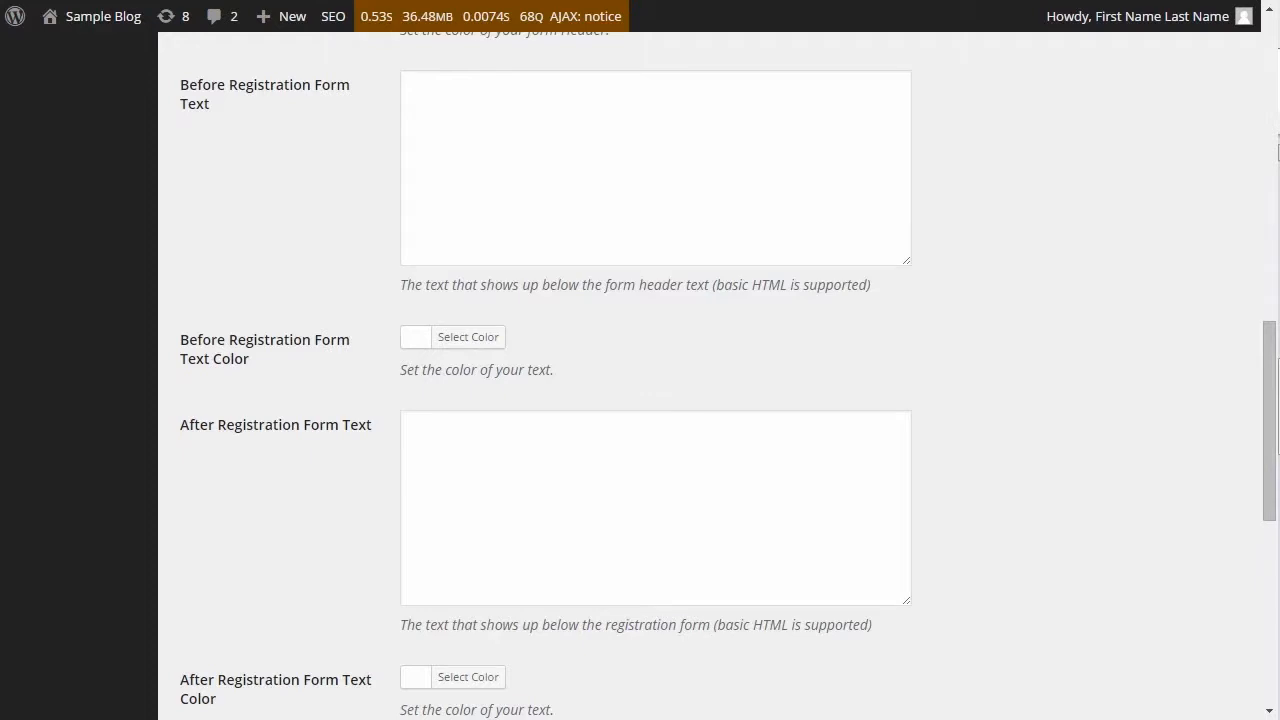
scroll("down", 3)
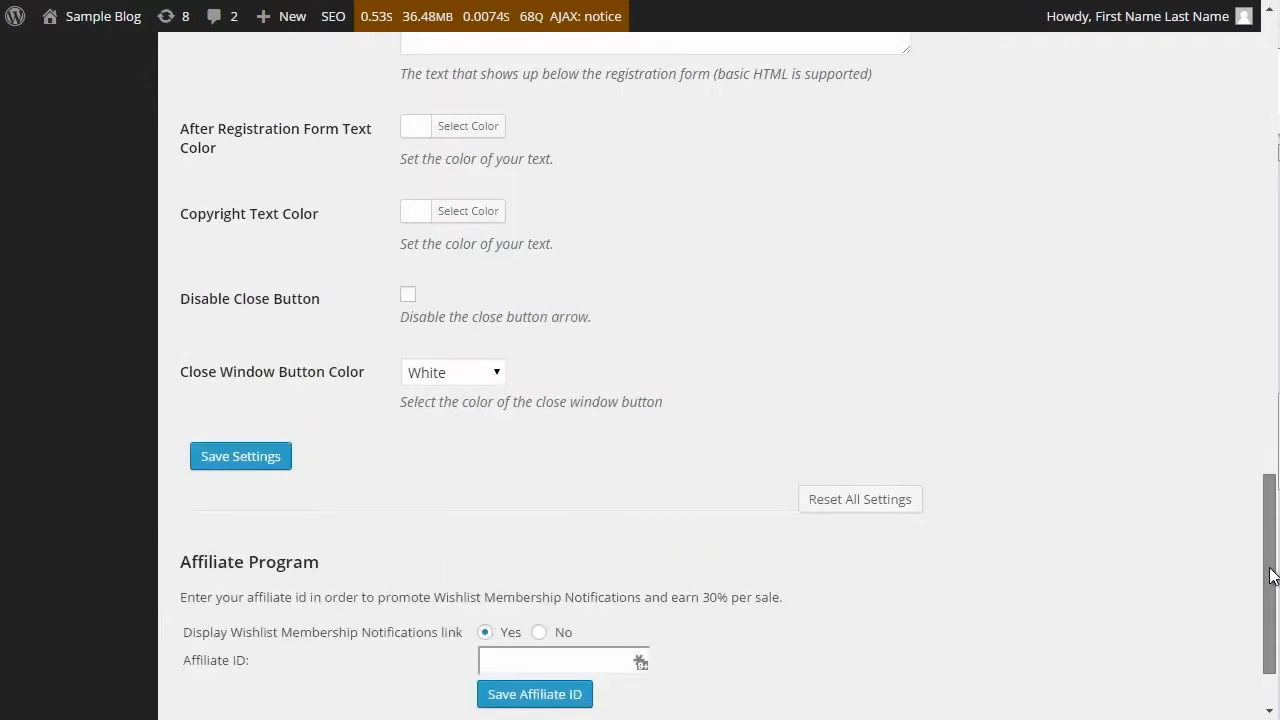
scroll("down", 3)
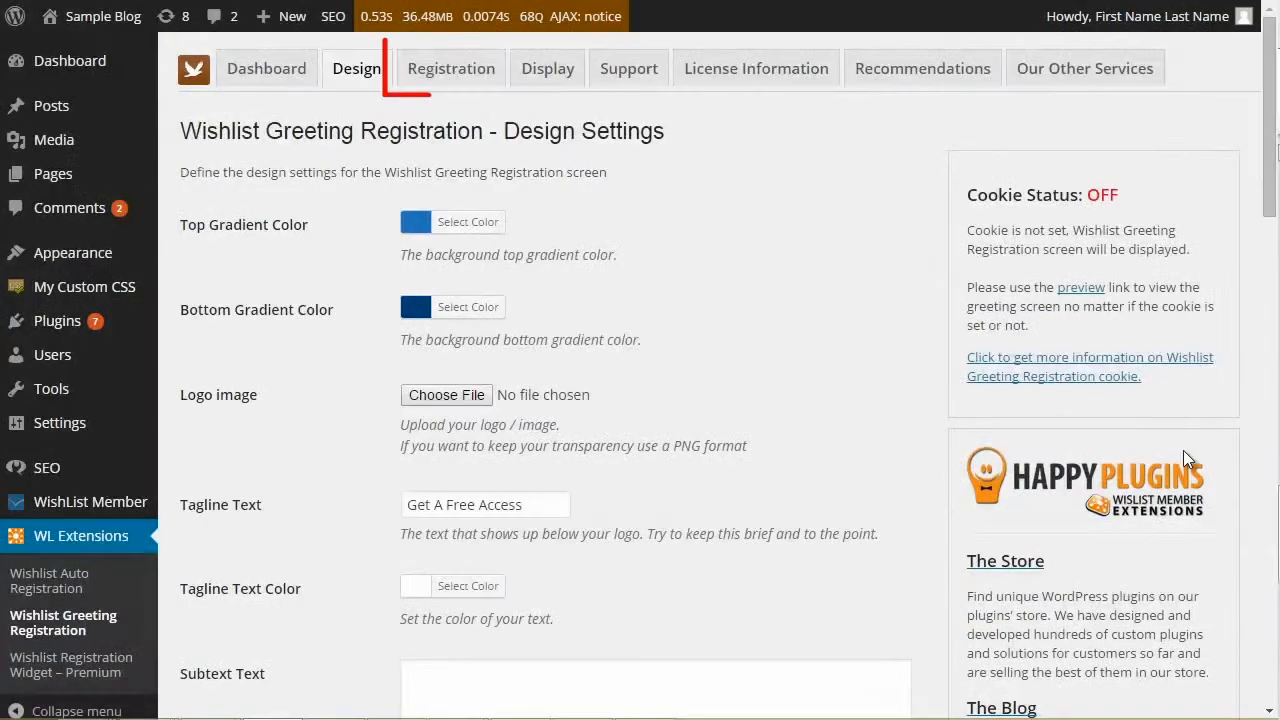
In the Registration Form settings, set Pro as the membership level visitors register to
left_click(452, 68)
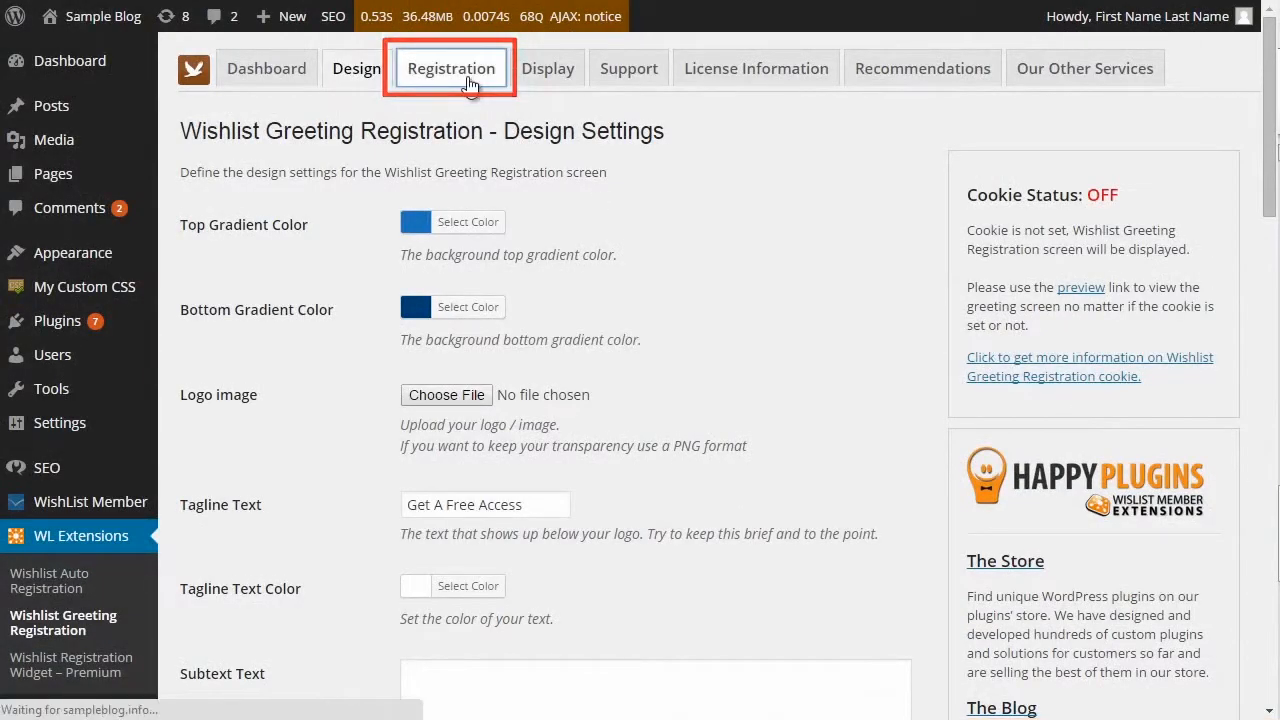
left_click(452, 68)
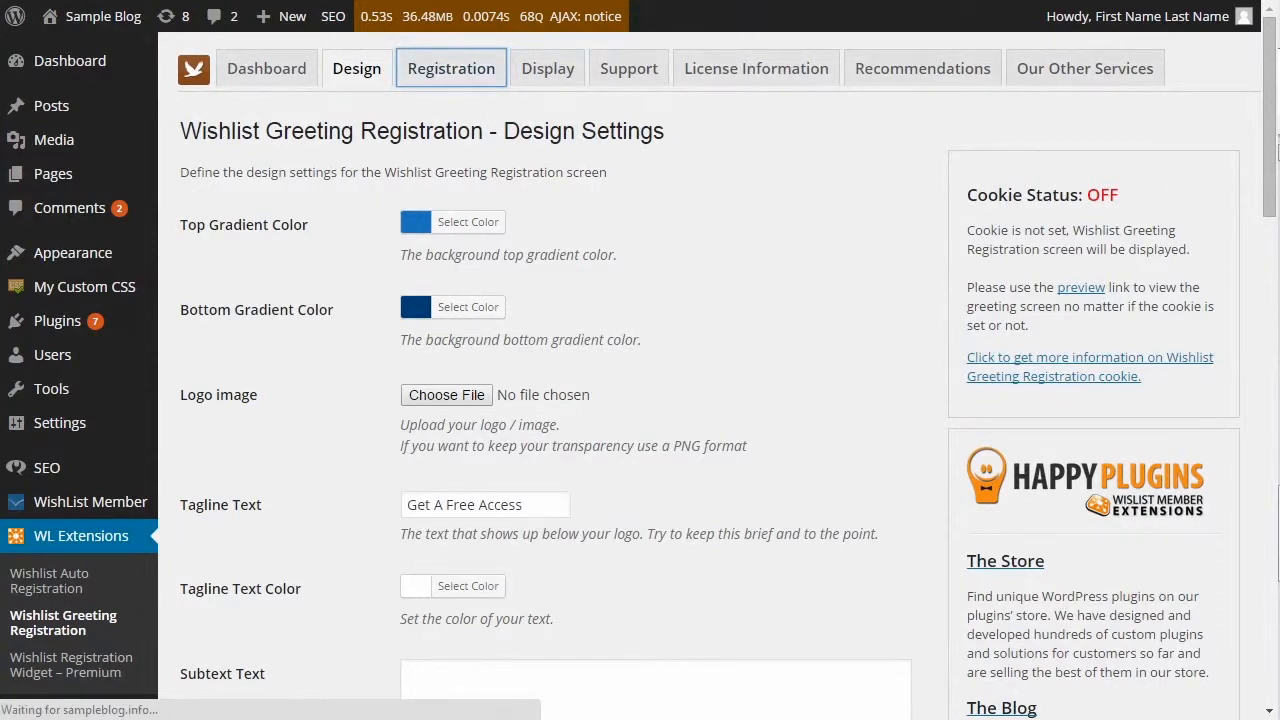
left_click(452, 68)
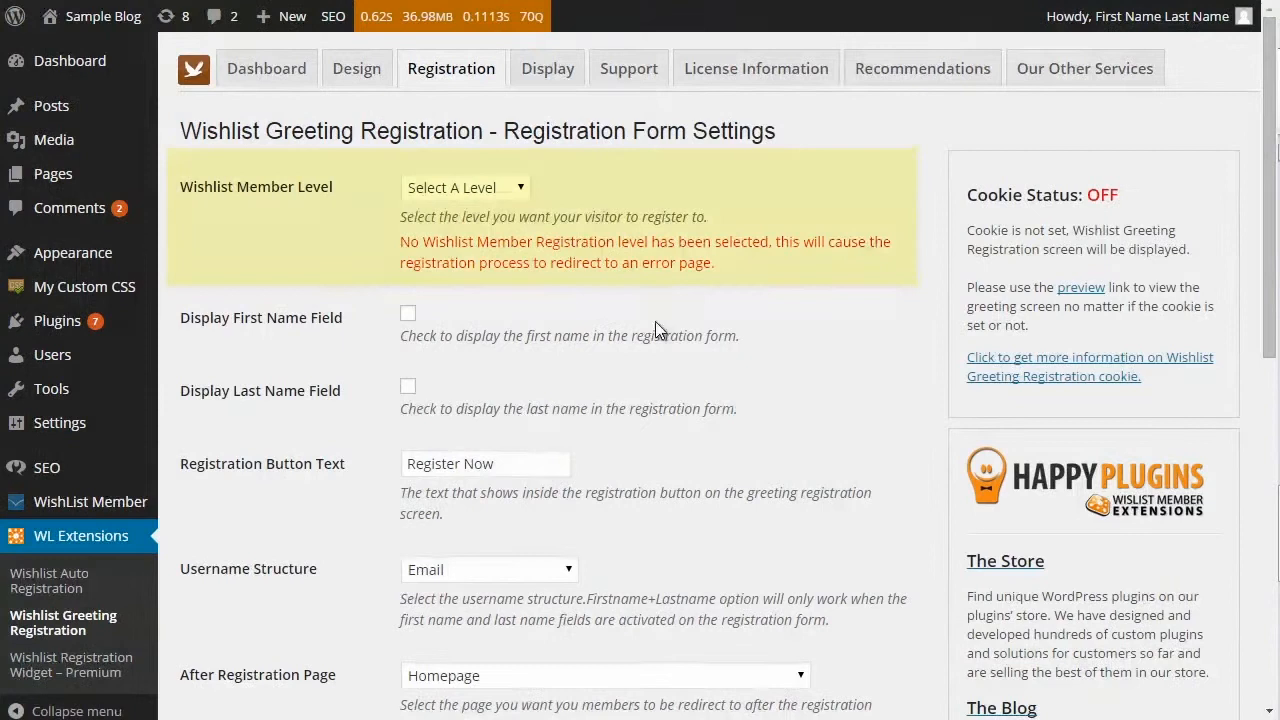
left_click(464, 188)
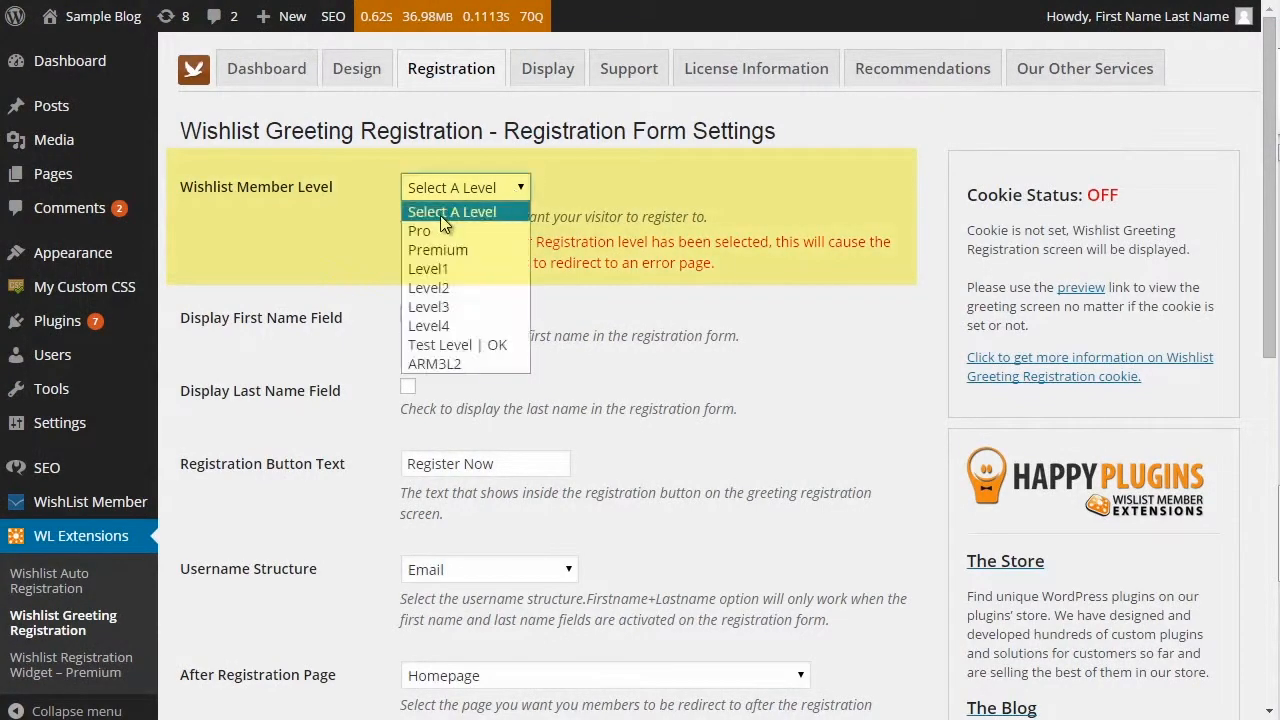
left_click(420, 230)
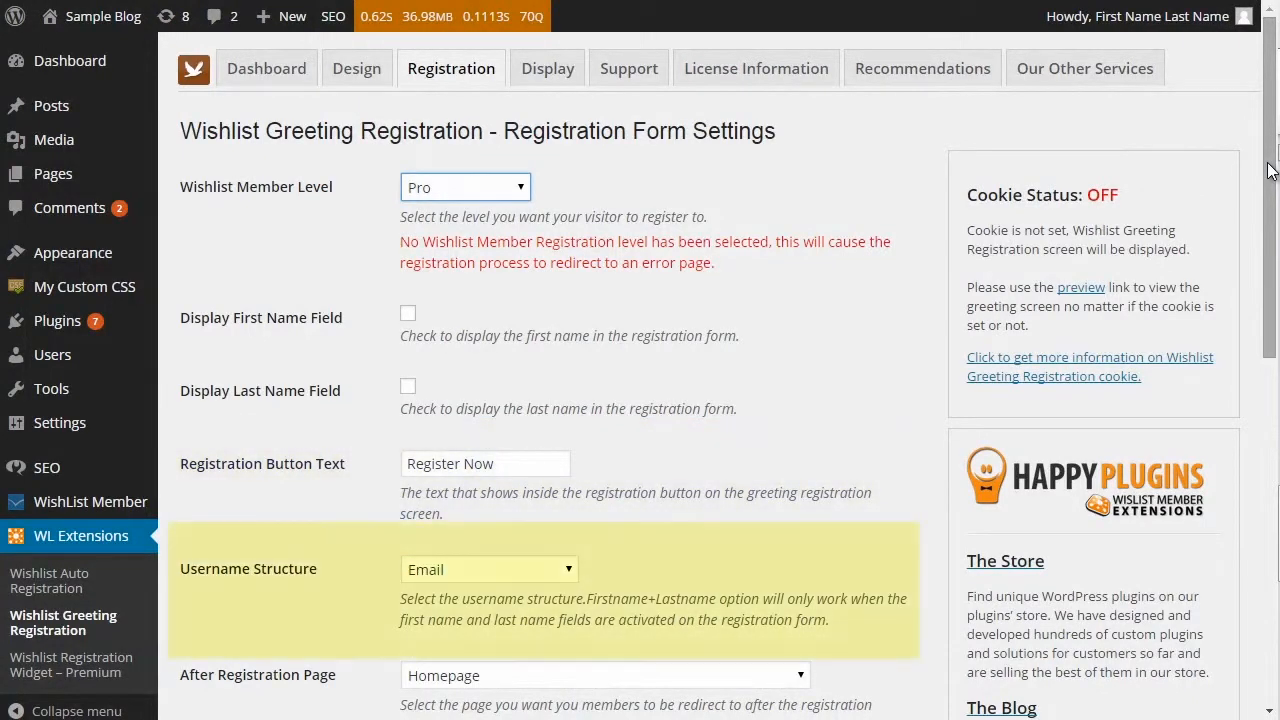
mouse_move(622, 500)
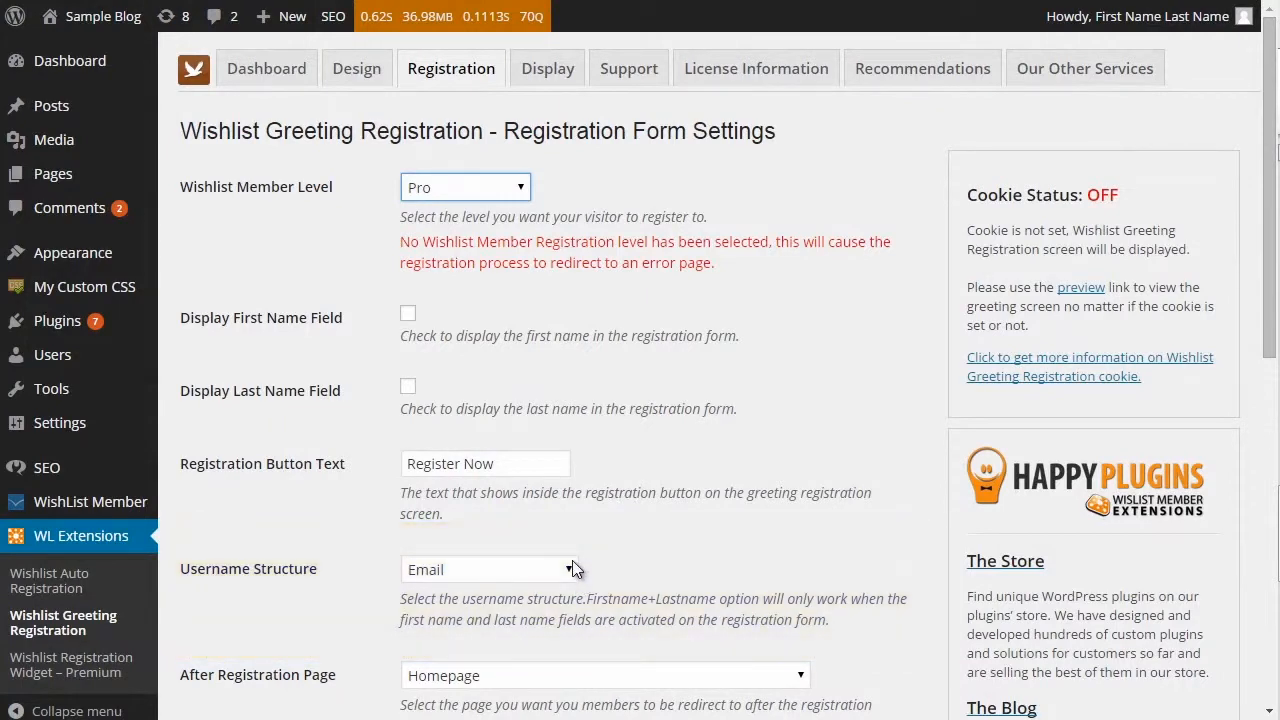
Set Email usernames, Homepage redirects, auto login and admin email, then save the settings
left_click(488, 568)
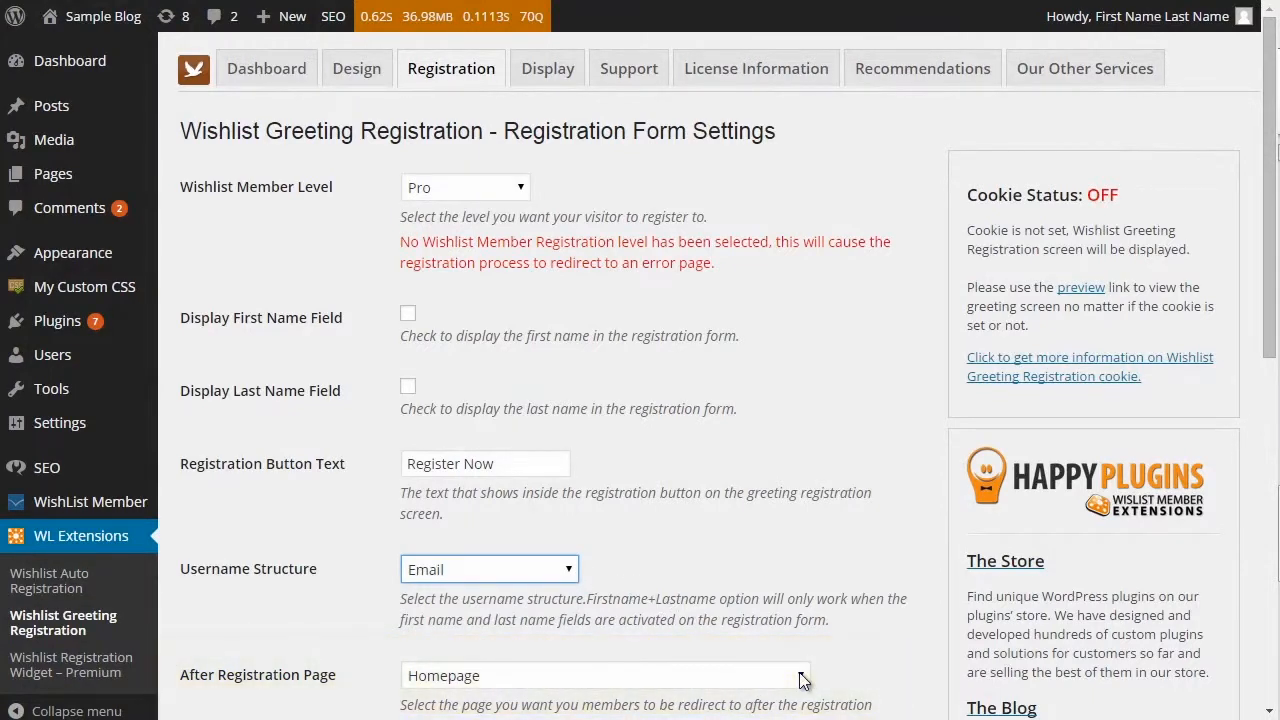
left_click(604, 676)
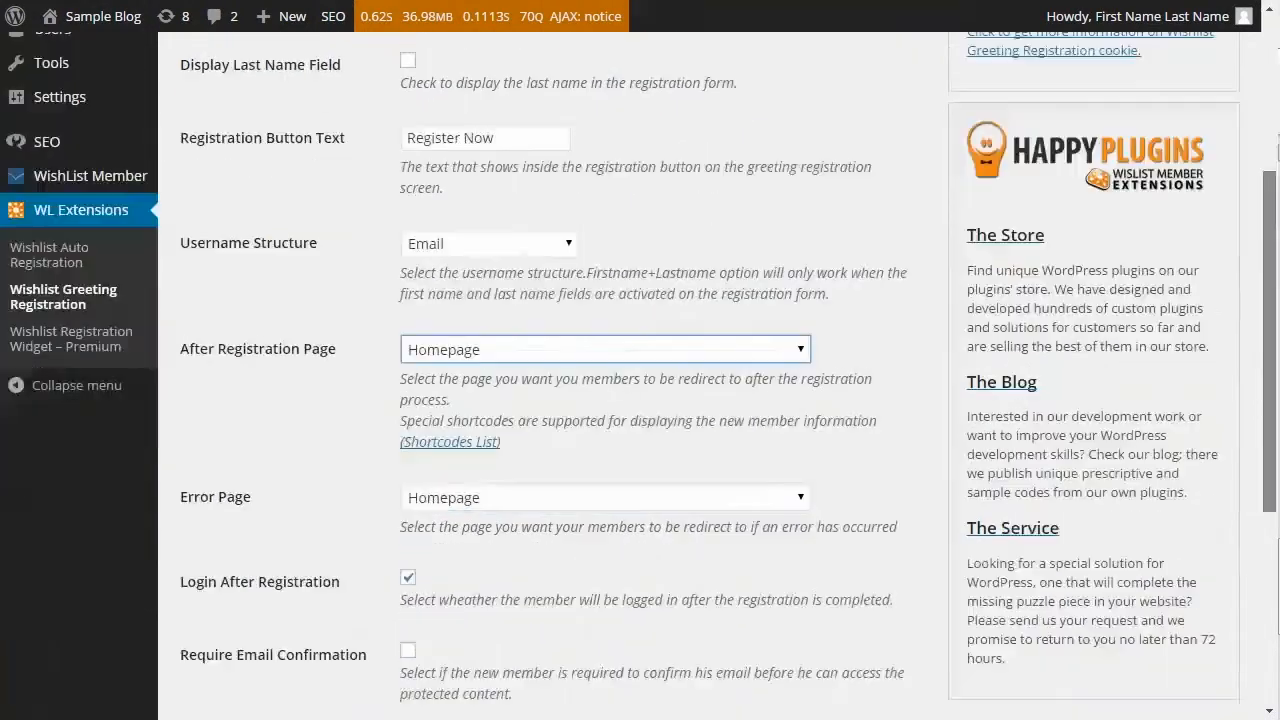
scroll("down", 3)
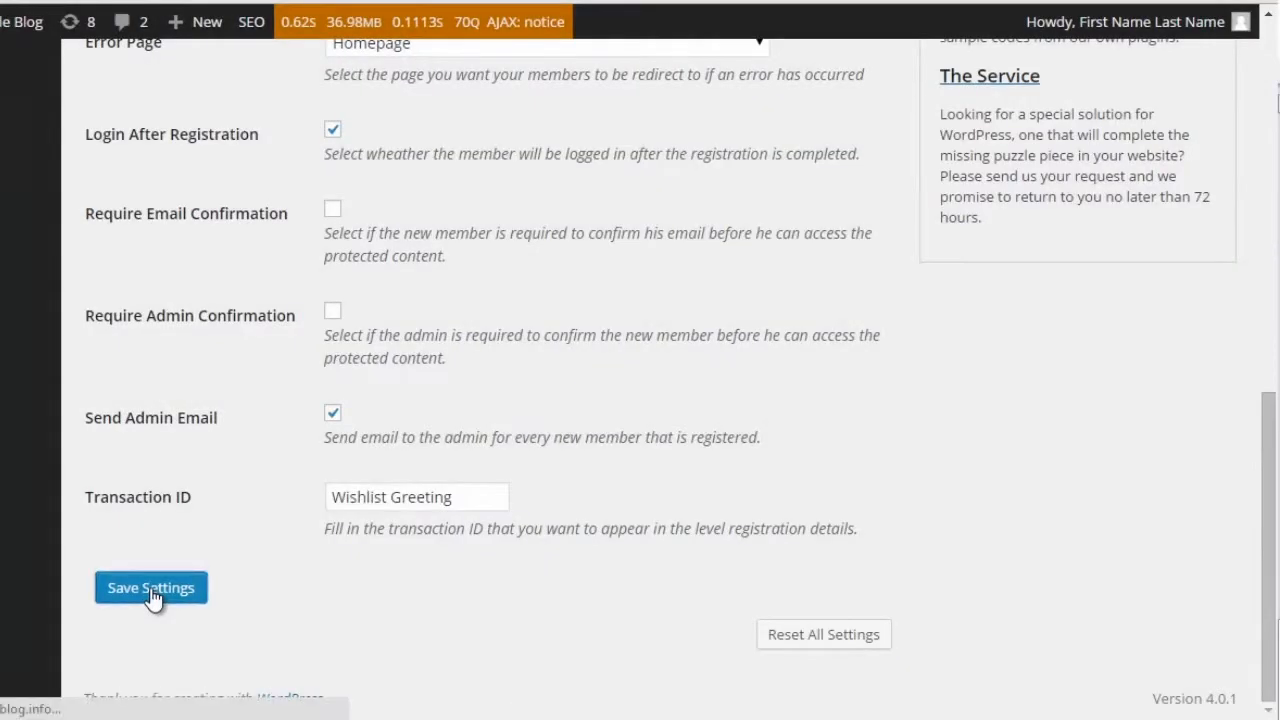
left_click(152, 588)
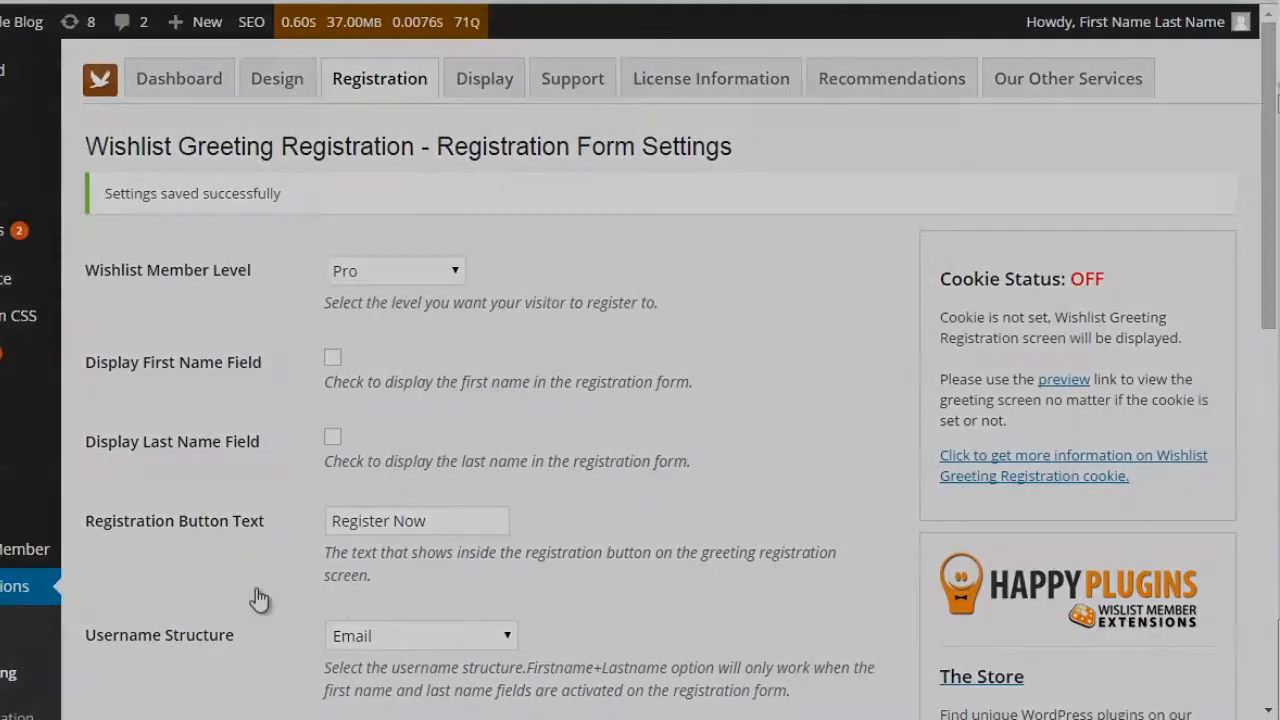
left_click(1064, 380)
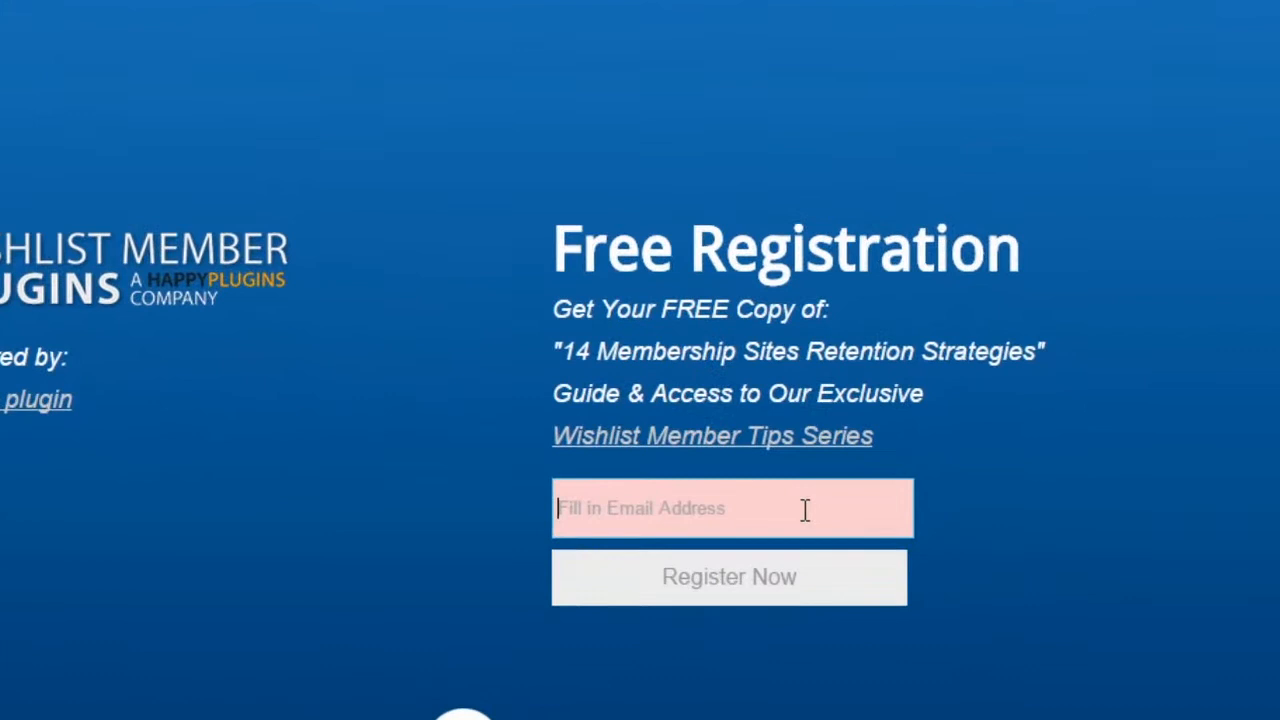
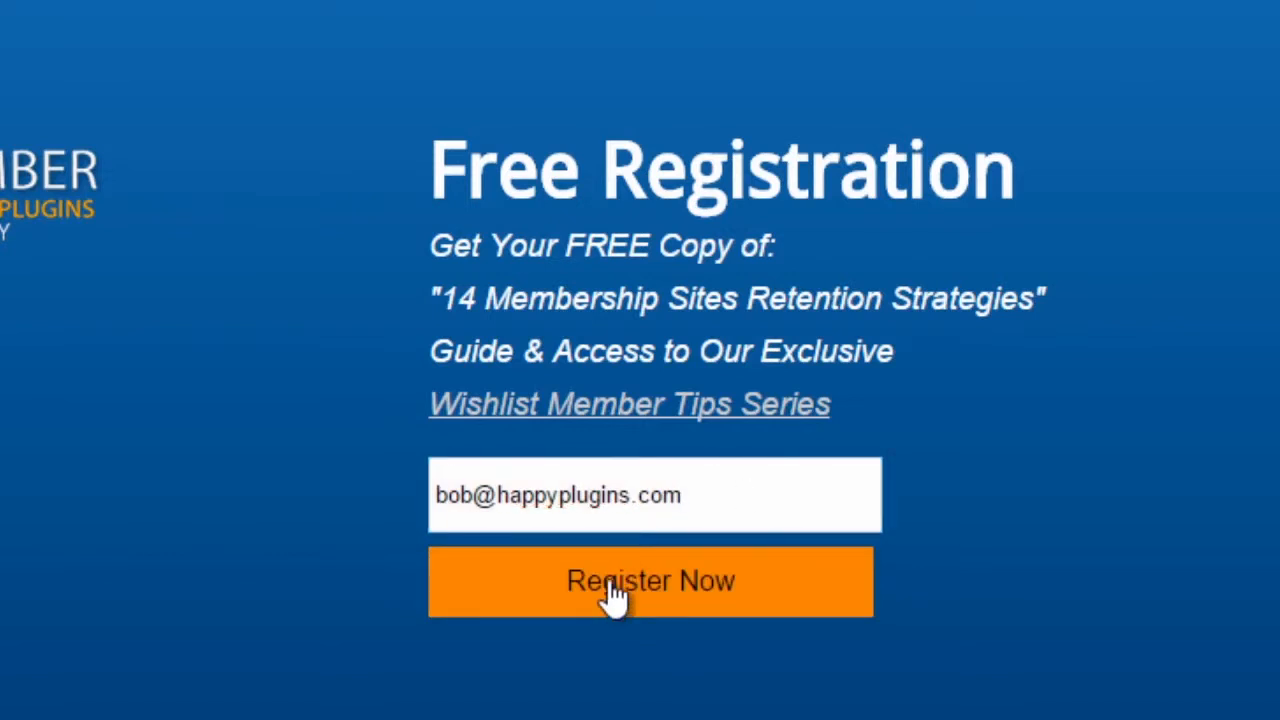
left_click(650, 580)
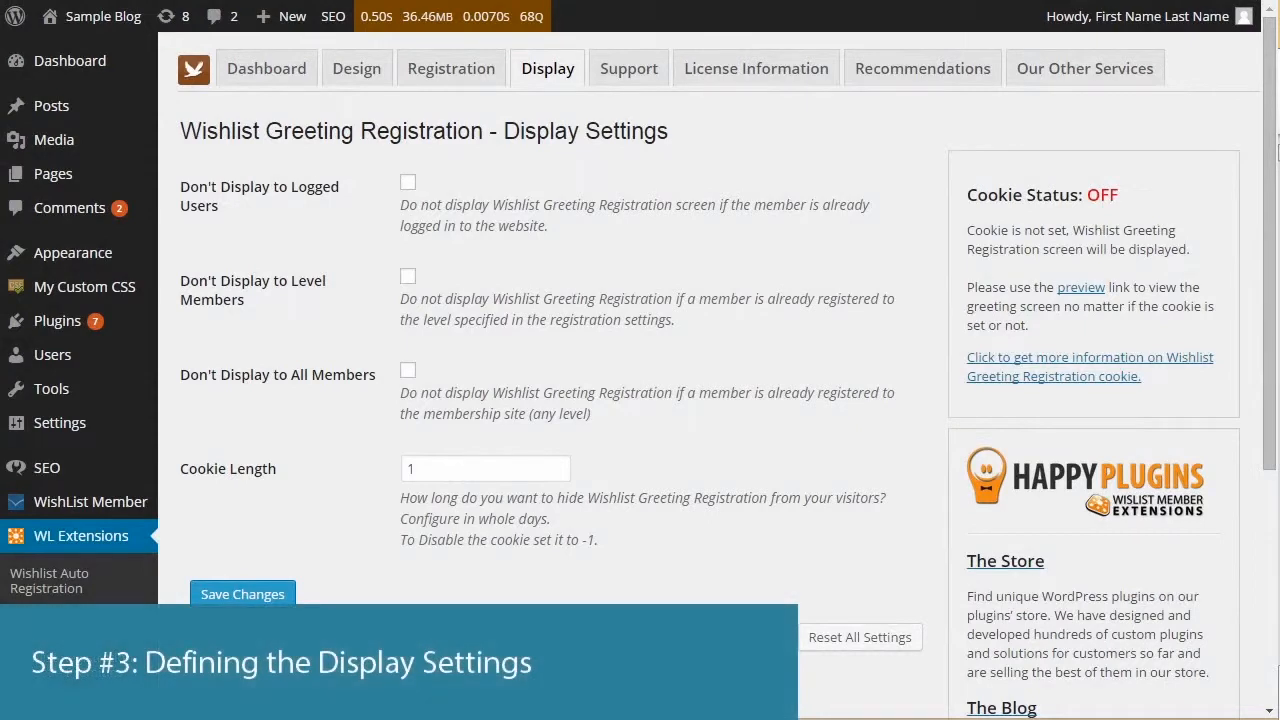
Keep the greeting shown to all visitors with cookie length 1 and save the Display settings
left_click(548, 68)
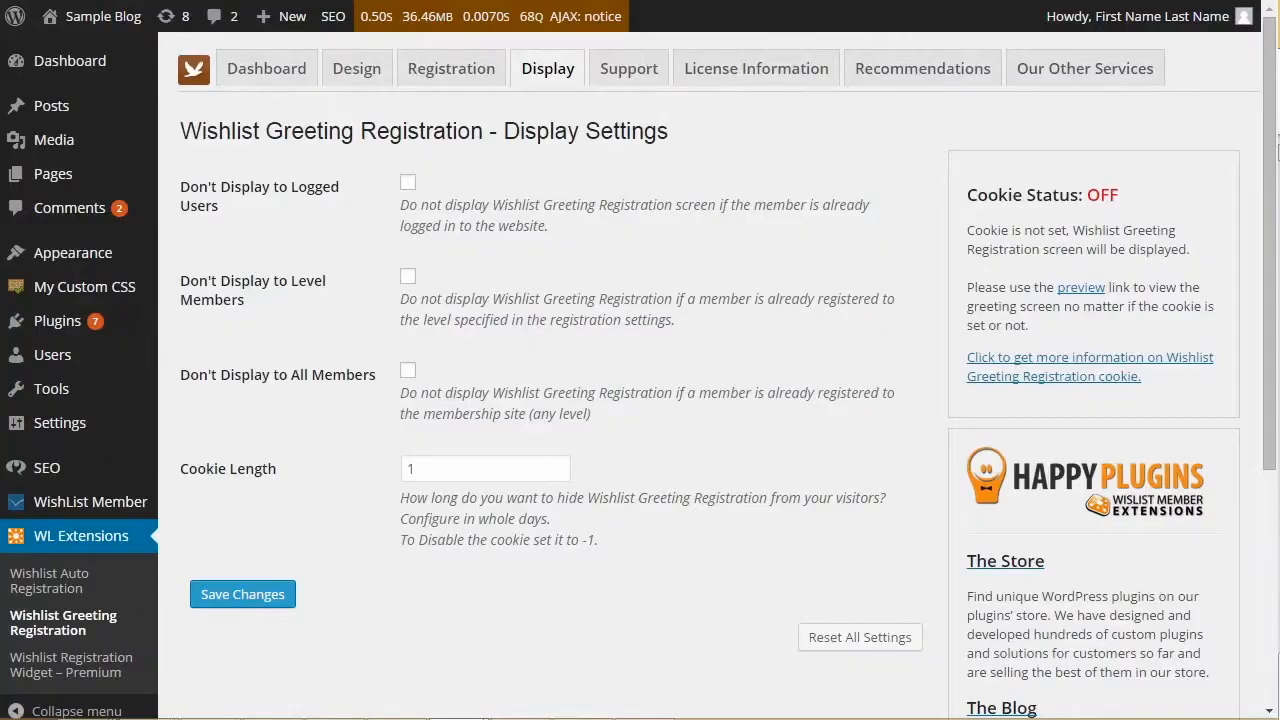
left_click(266, 68)
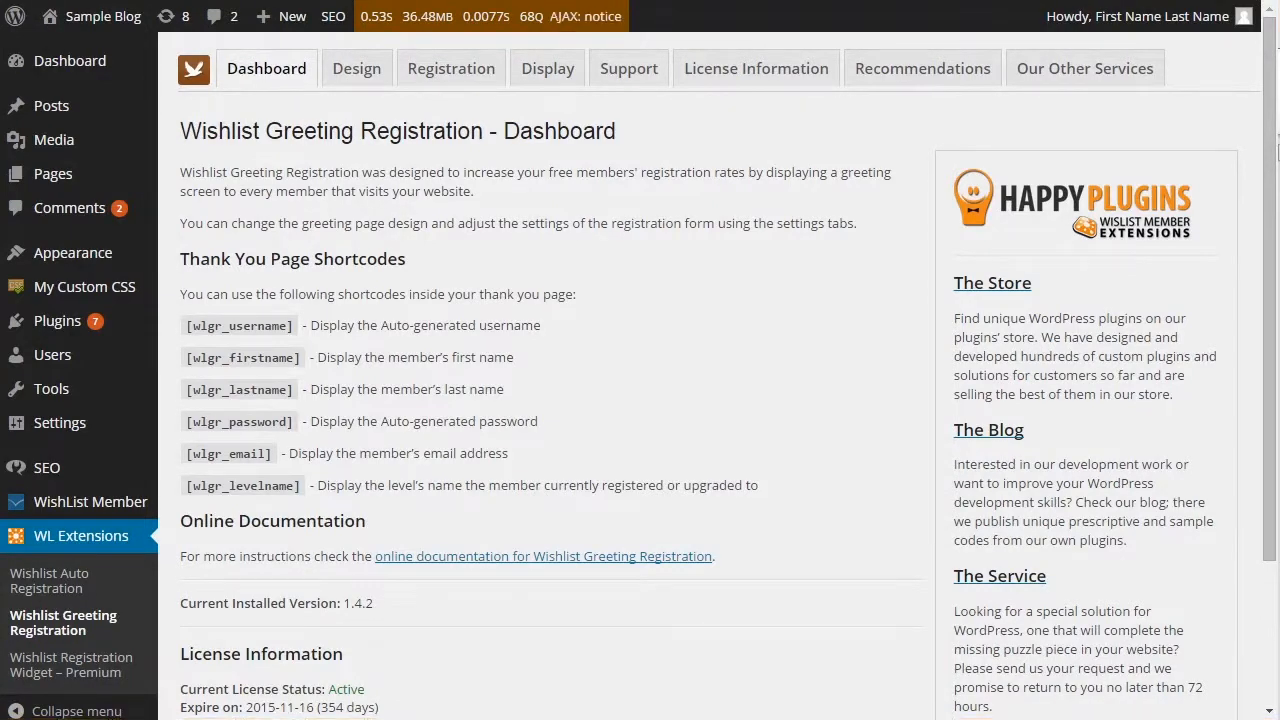
Return to the plugin Dashboard listing the thank-you page shortcodes and licence status
left_click(266, 68)
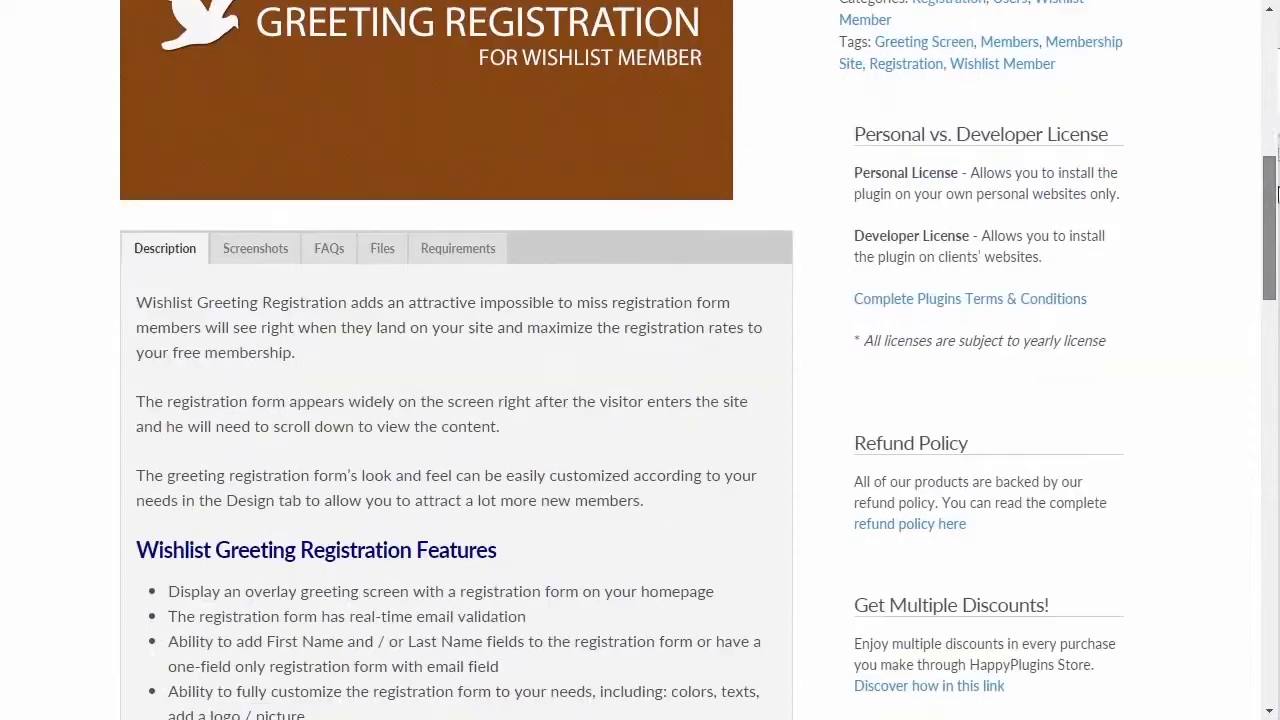
View the product page's Screenshots section, then its FAQs on compatibility and paid memberships
scroll("down", 3)
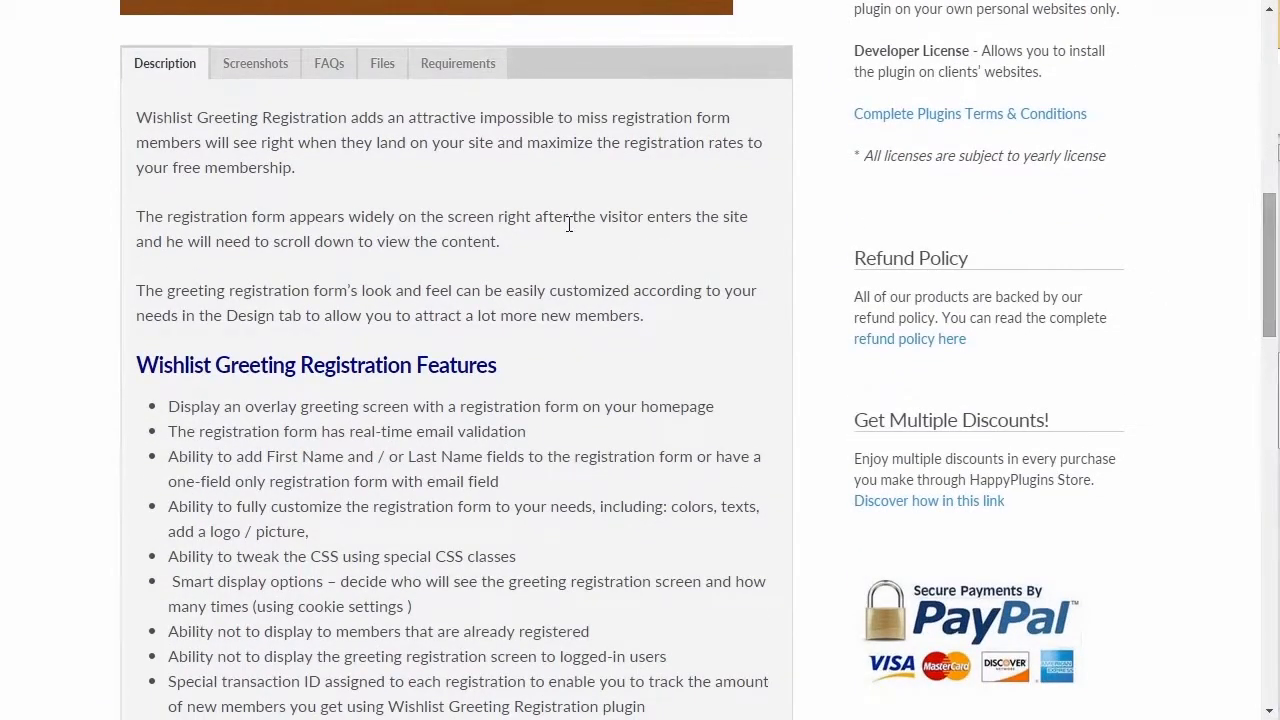
left_click(254, 62)
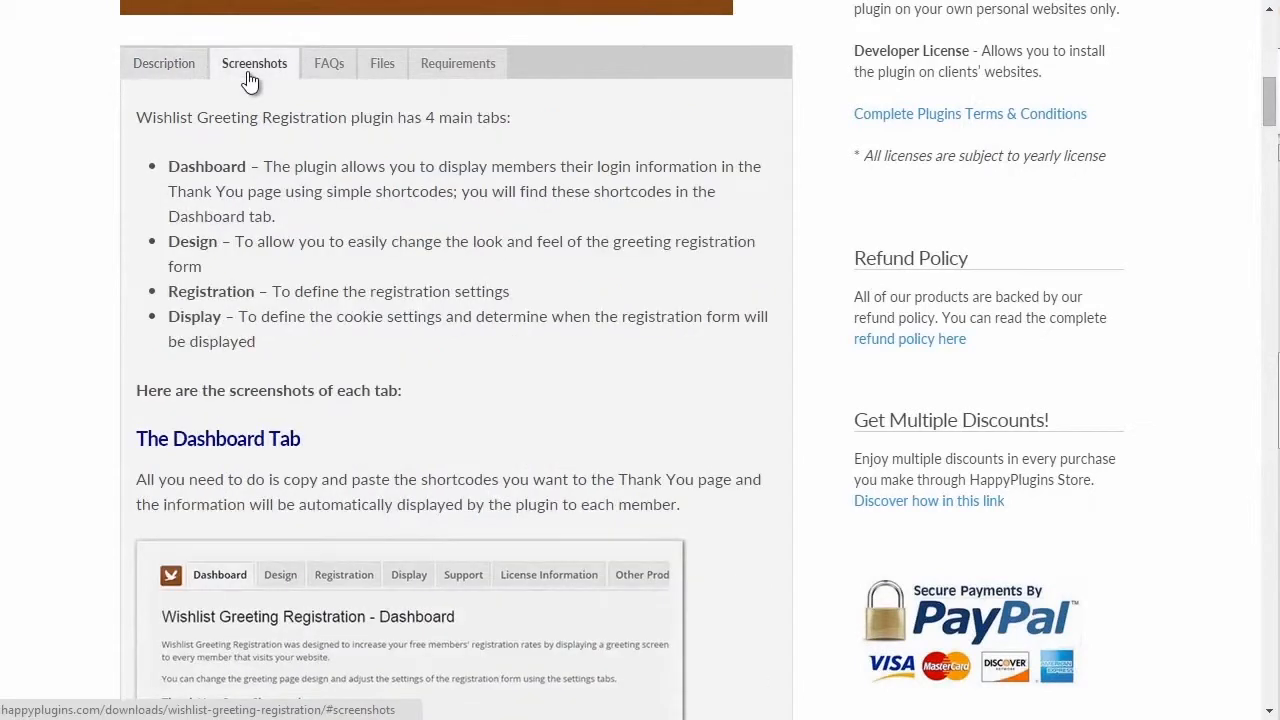
left_click(328, 62)
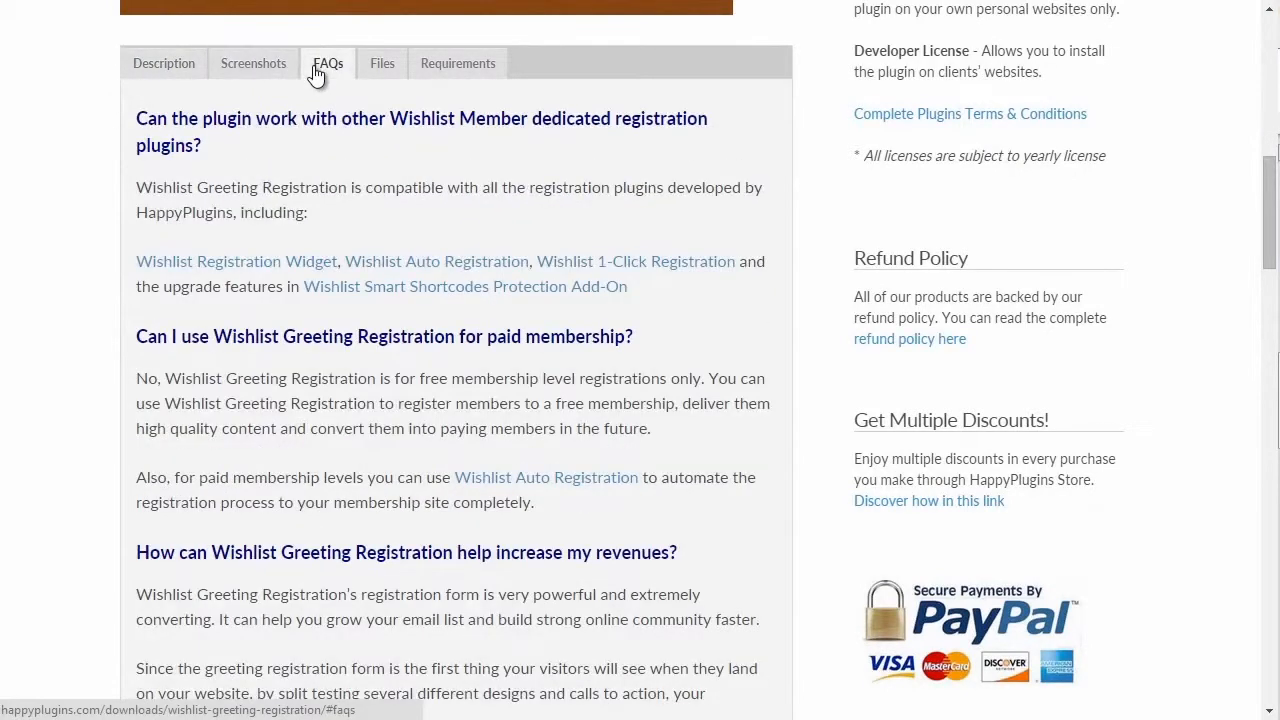